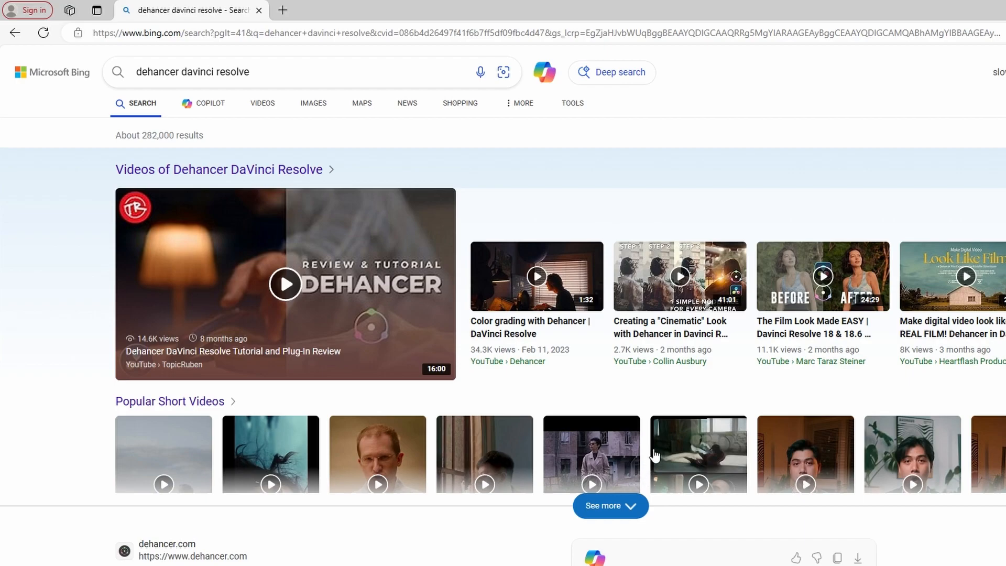
pyautogui.moveTo(313, 135)
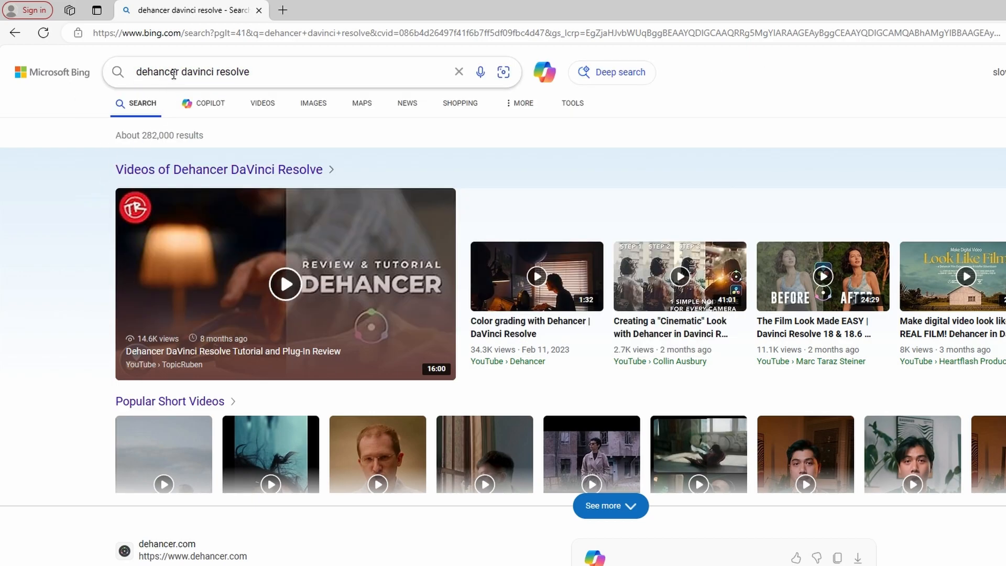
# Step: Scroll the Bing 'dehancer davinci resolve' results and open dehancer.com in a new tab
pyautogui.scroll(-3)
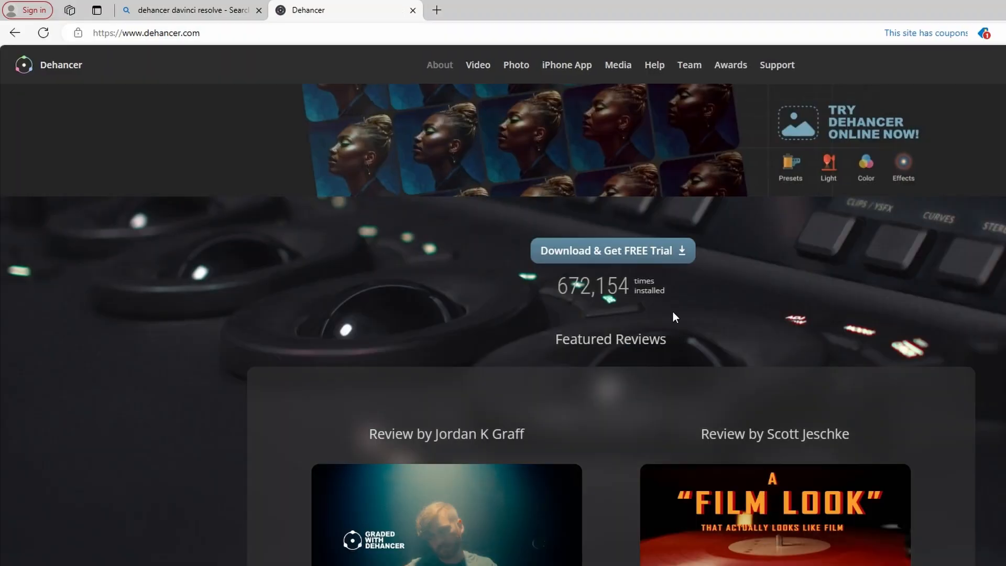
# Step: Download the 321 MB Dehancer Pro OFX Plugin 7.1.1 installer for DaVinci Resolve on macOS
pyautogui.click(613, 251)
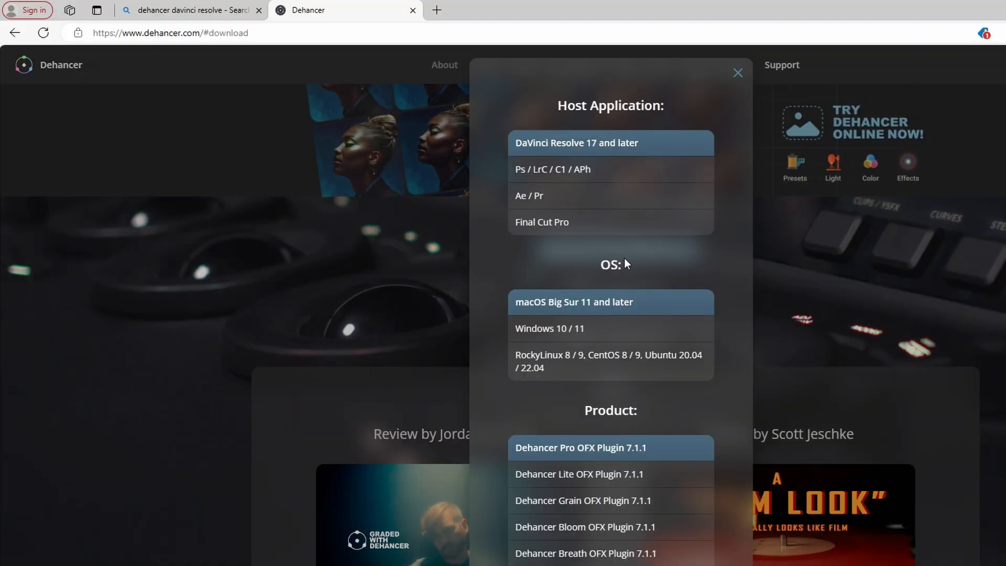
pyautogui.scroll(-3)
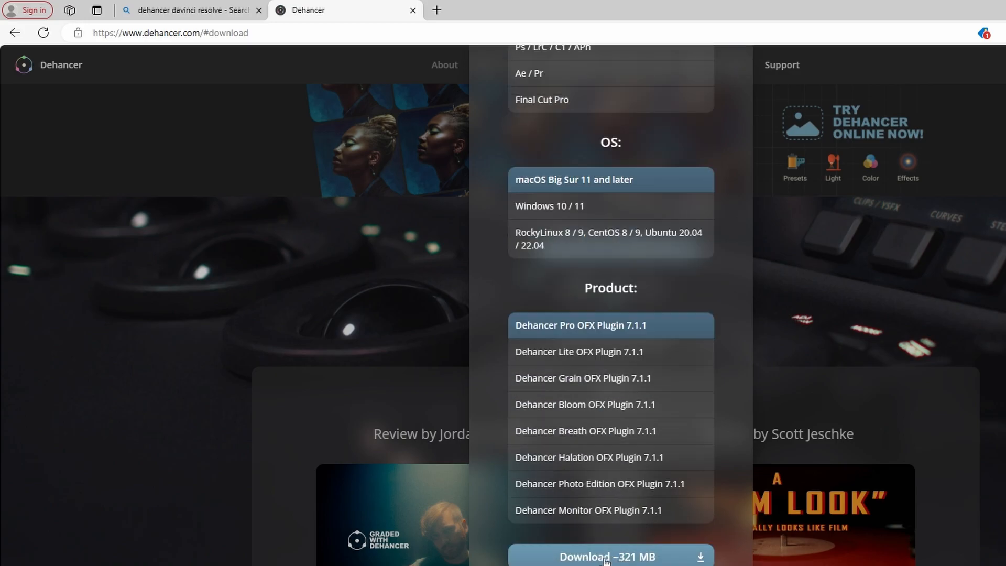
pyautogui.click(608, 561)
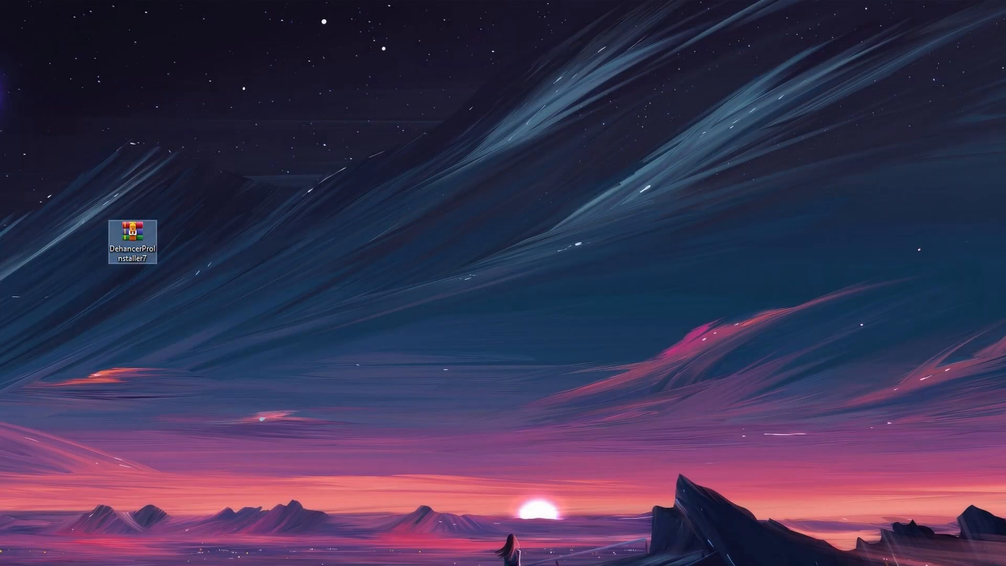
# Step: Open DehancerProInstaller7.zip from the desktop in WinRAR
pyautogui.doubleClick(133, 234)
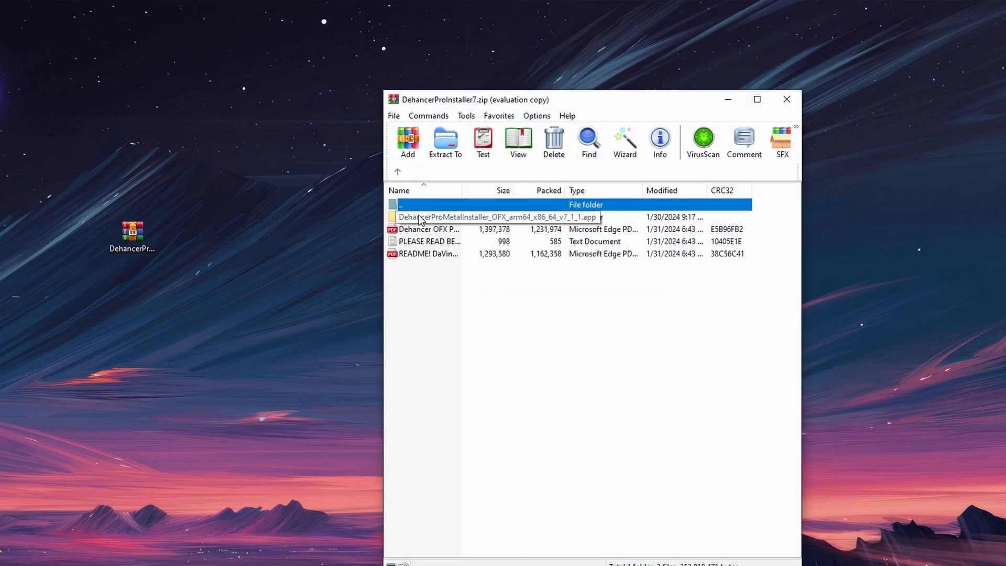
pyautogui.doubleClick(497, 217)
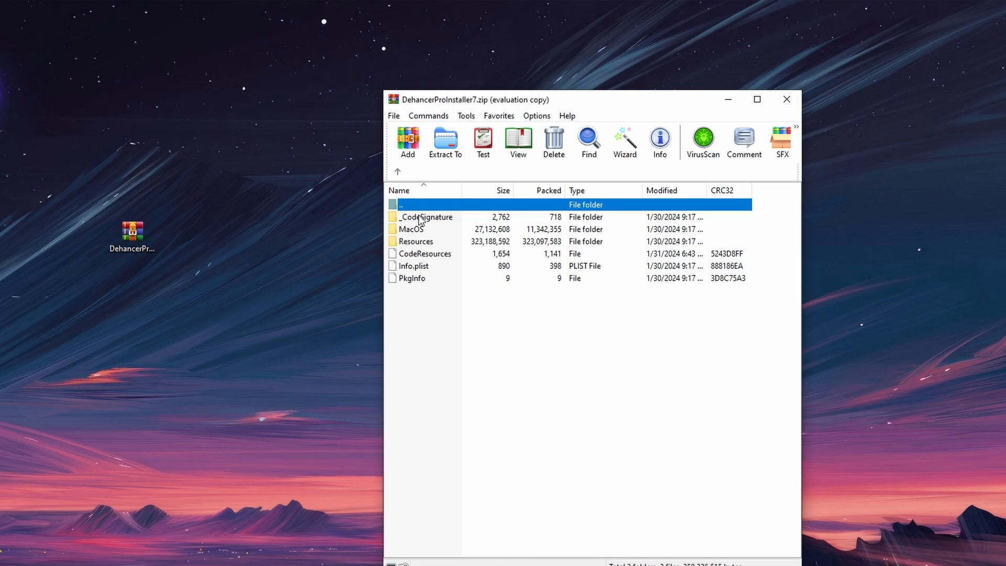
pyautogui.moveTo(412, 234)
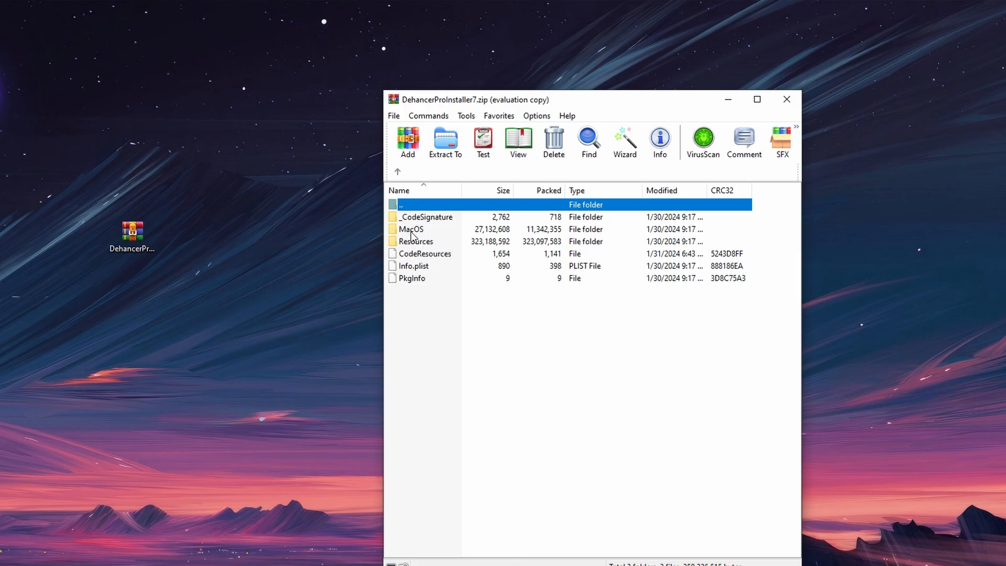
pyautogui.doubleClick(416, 241)
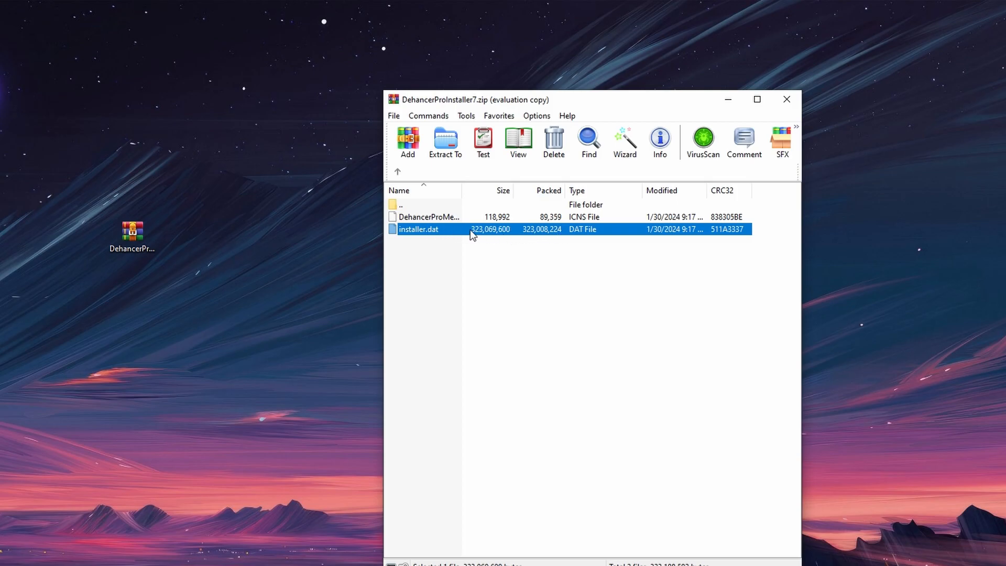
pyautogui.doubleClick(418, 229)
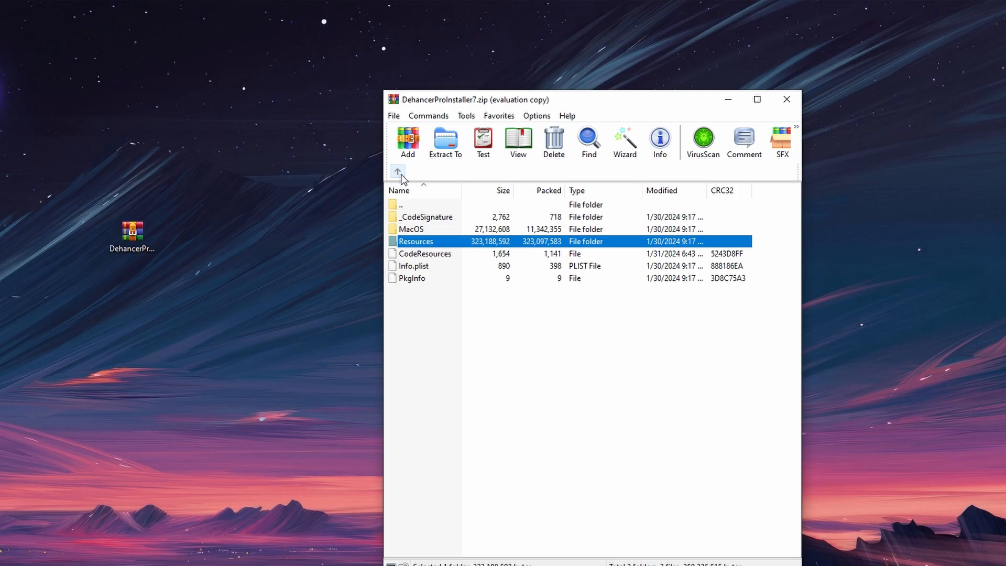
pyautogui.click(397, 173)
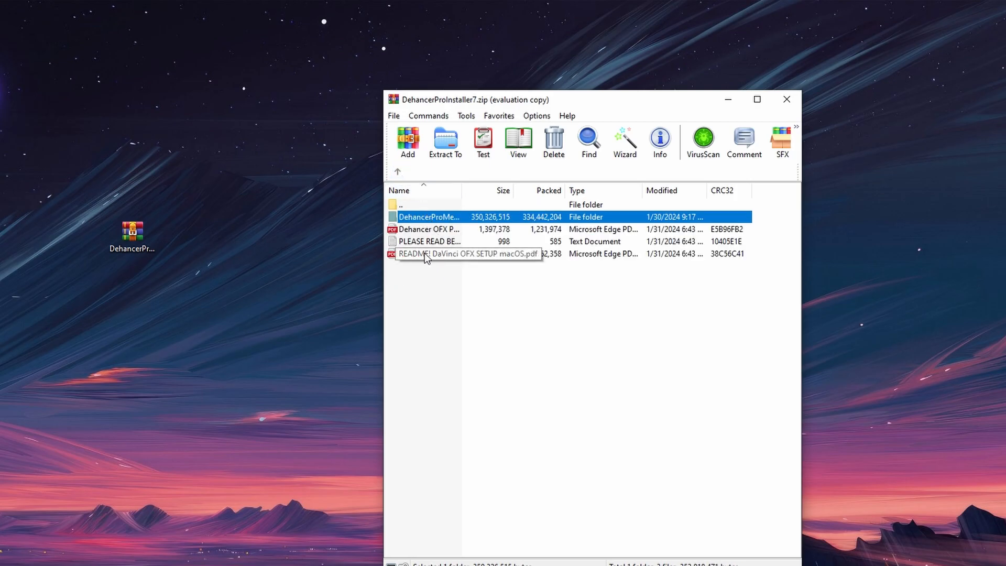
pyautogui.doubleClick(429, 242)
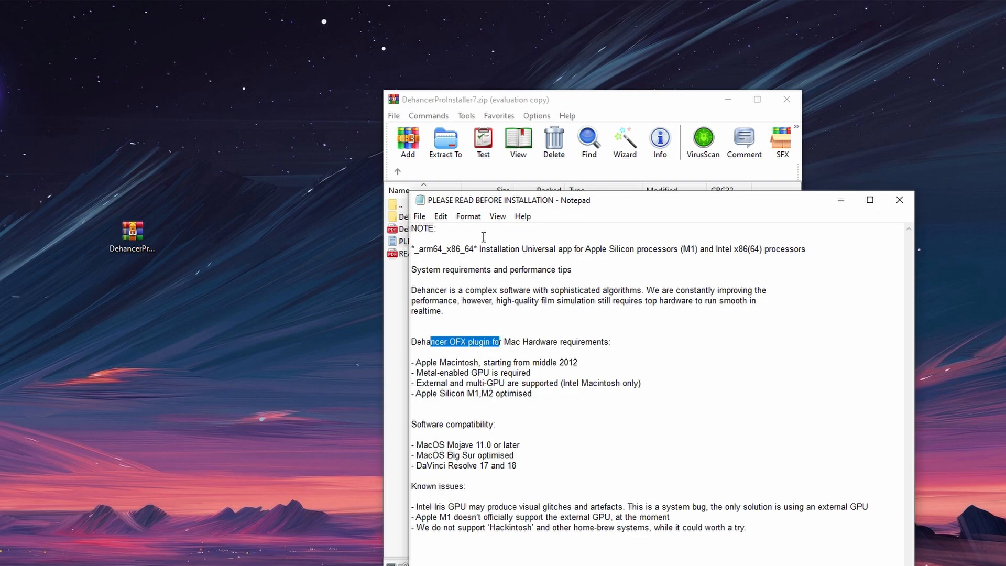
pyautogui.moveTo(861, 270)
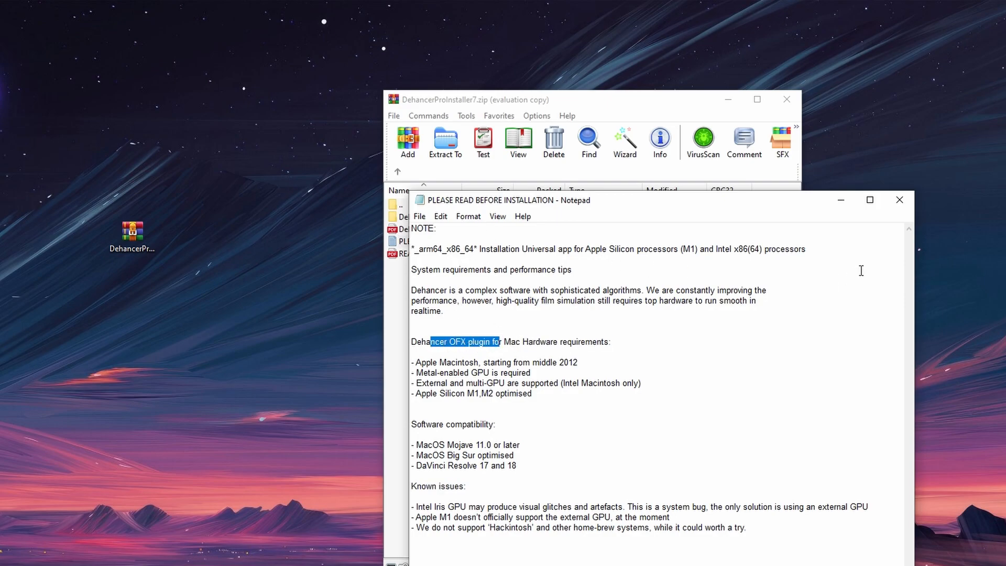
pyautogui.moveTo(854, 264)
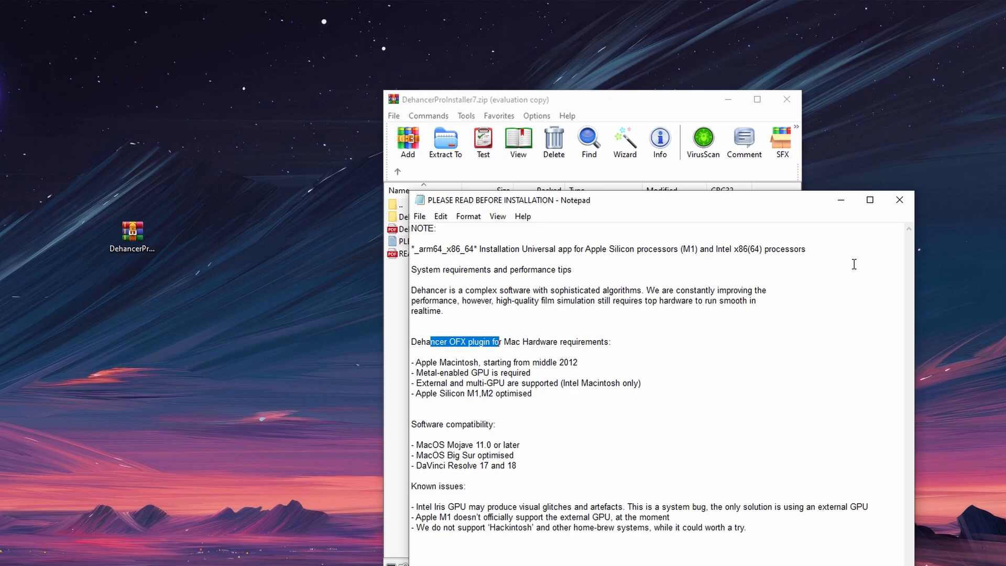
# Step: Close the PLEASE READ BEFORE INSTALLATION notes in Notepad
pyautogui.click(899, 200)
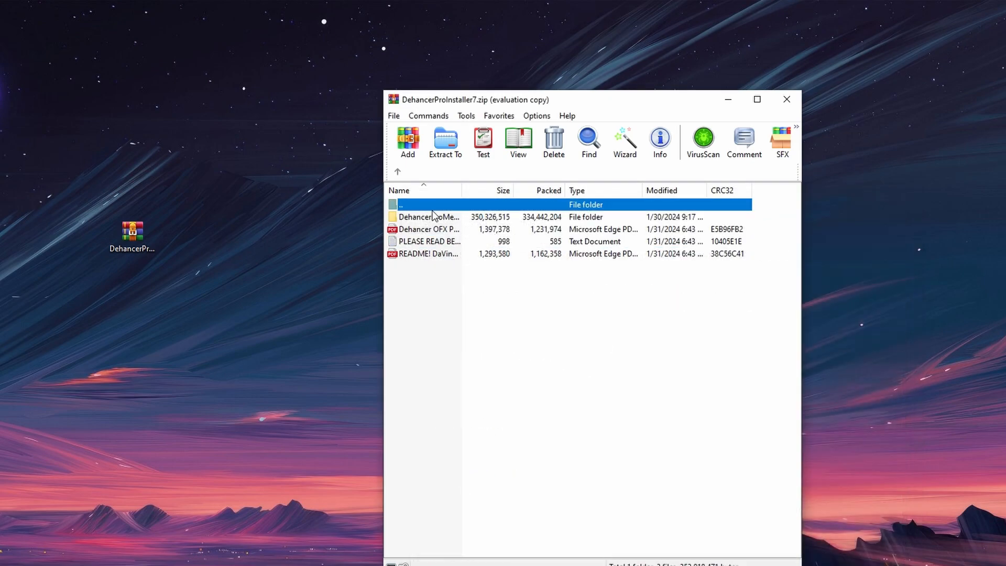
# Step: Browse into DehancerProMetalInstaller's Resources folder and select installer.dat, then return to the website
pyautogui.doubleClick(429, 217)
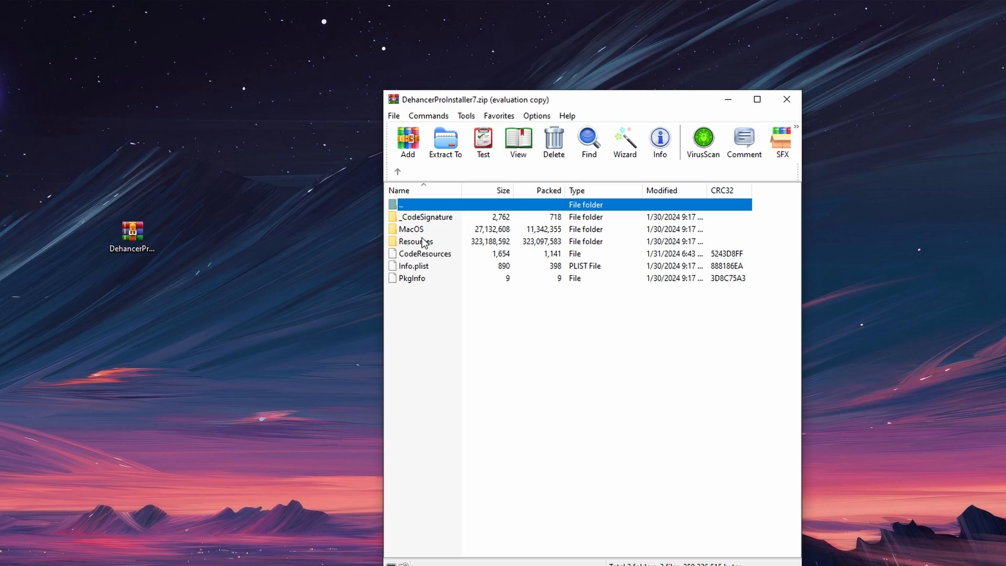
pyautogui.doubleClick(416, 242)
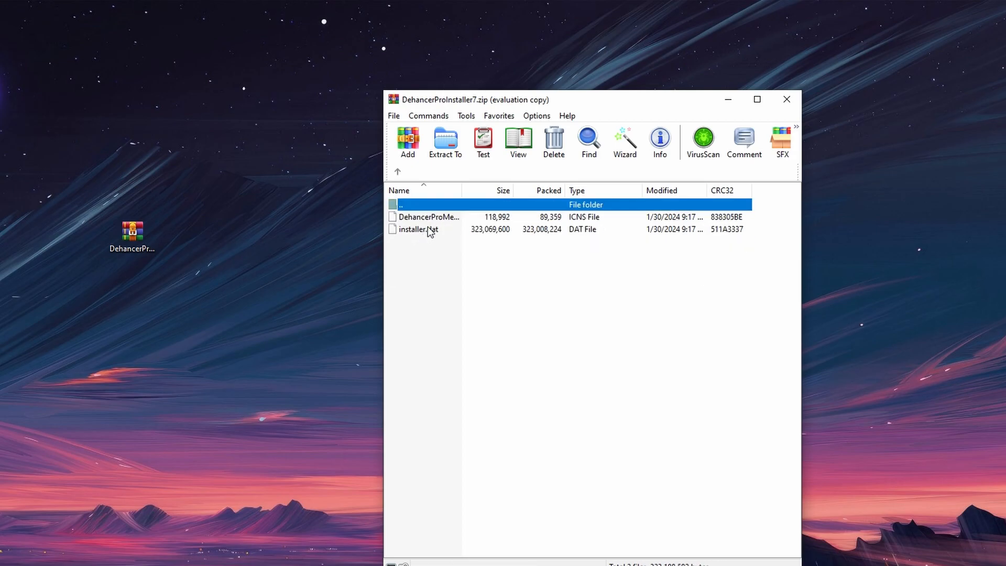
pyautogui.click(418, 229)
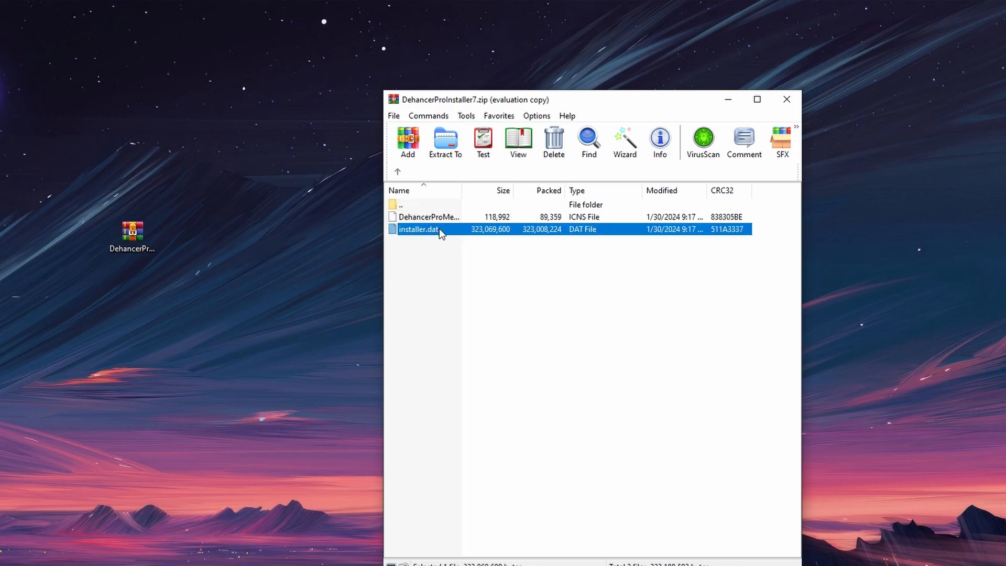
pyautogui.moveTo(499, 272)
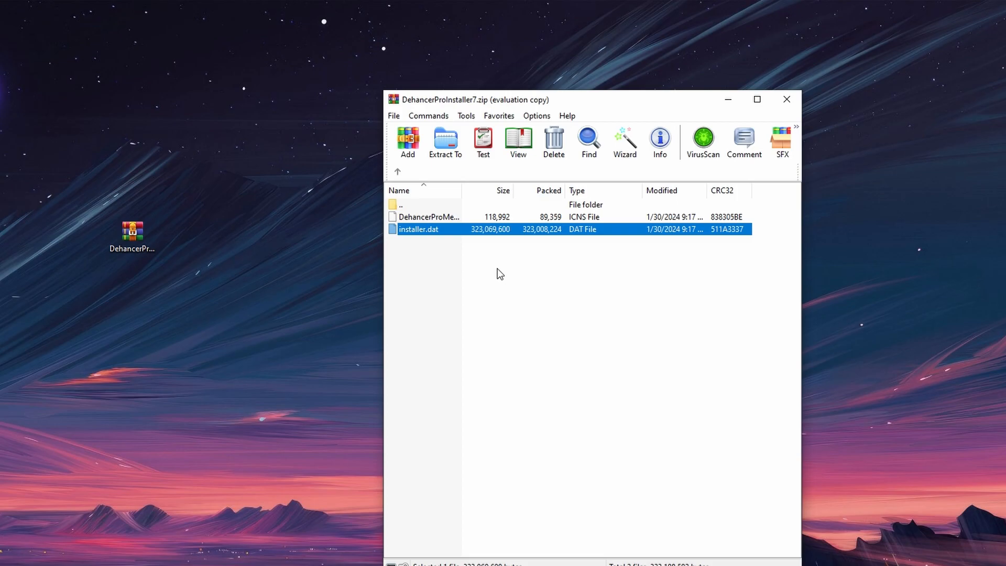
pyautogui.moveTo(756, 119)
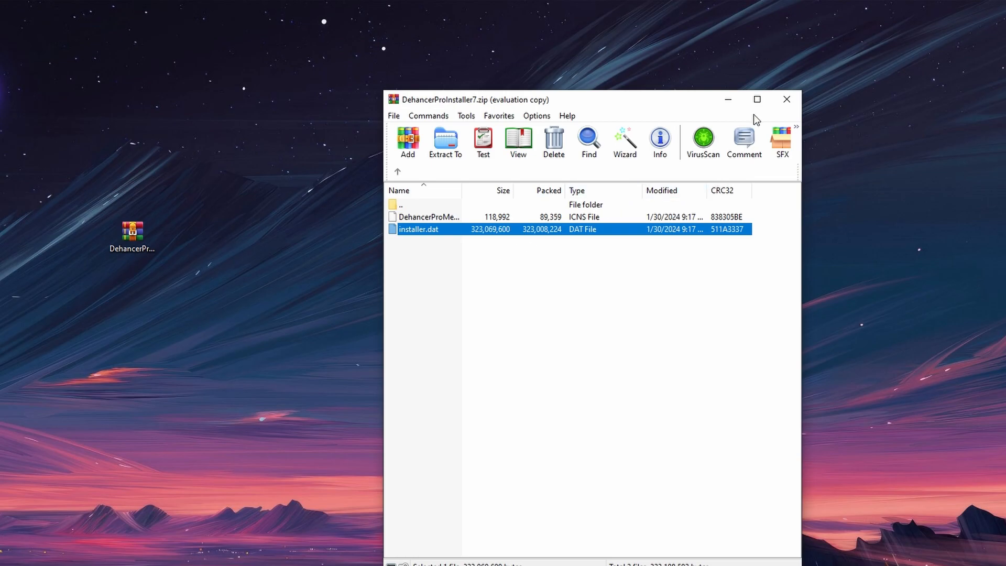
pyautogui.click(787, 99)
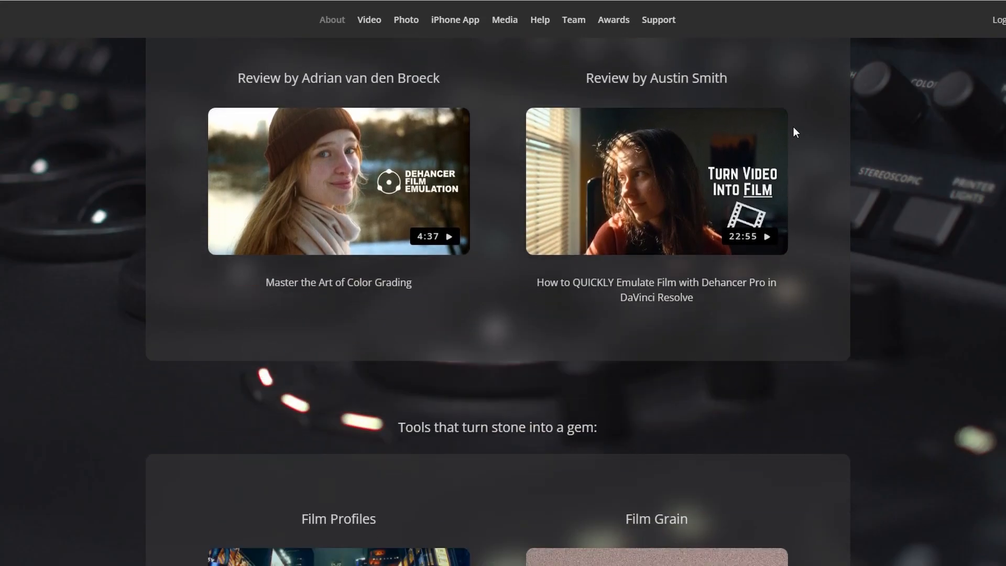
# Step: Scroll dehancer.com to the Film Profiles, Grain, Bloom and Halation tools section
pyautogui.scroll(-3)
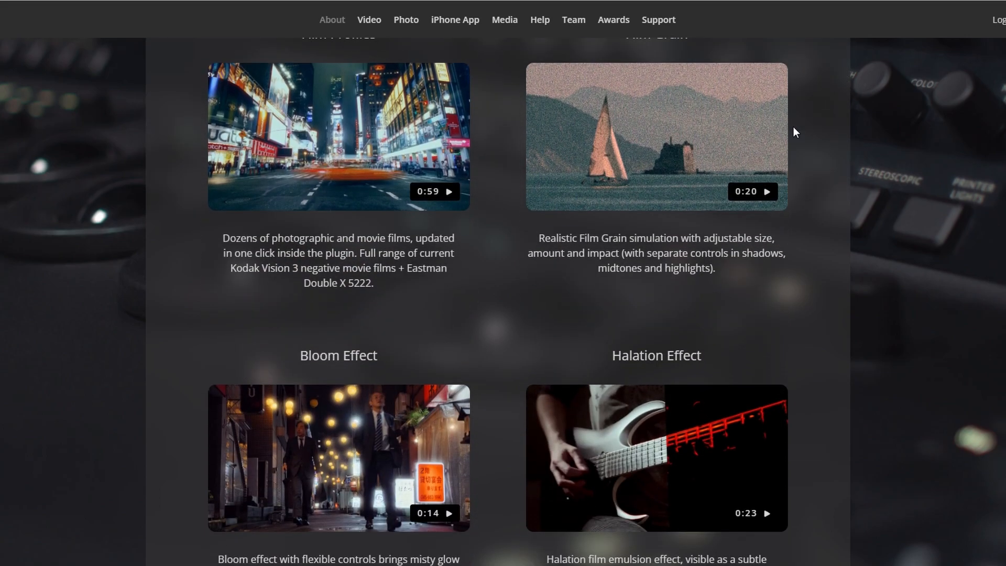